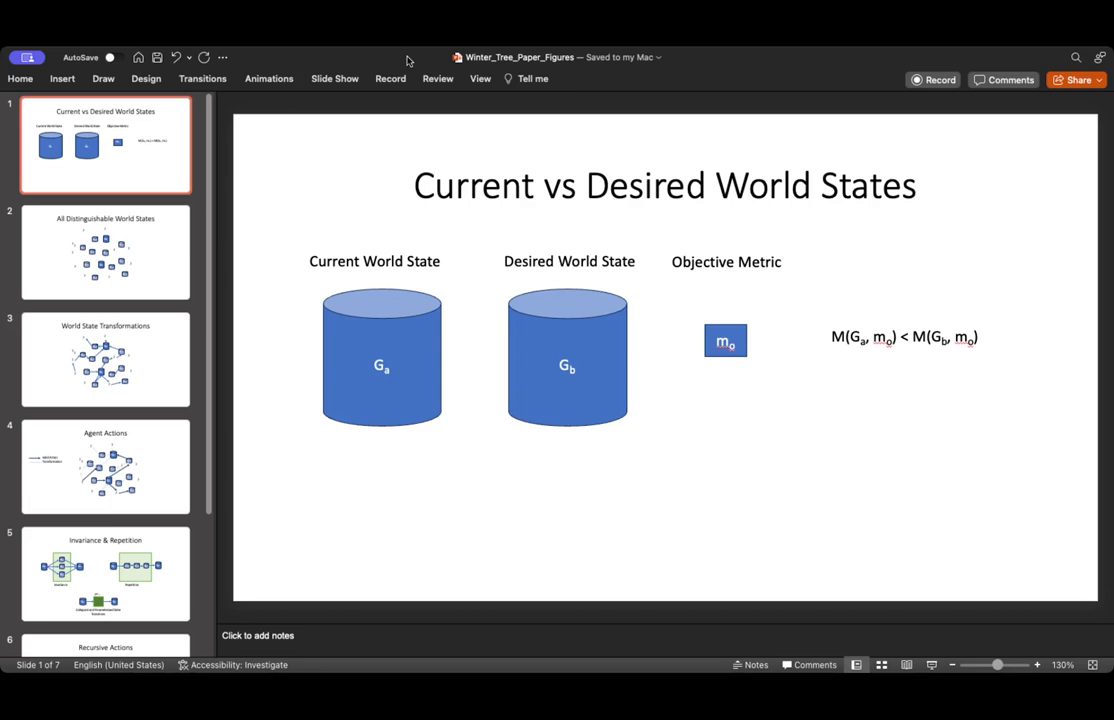
- Select the slide 2 thumbnail to display 'All Distinguishable World States'
click(105, 251)
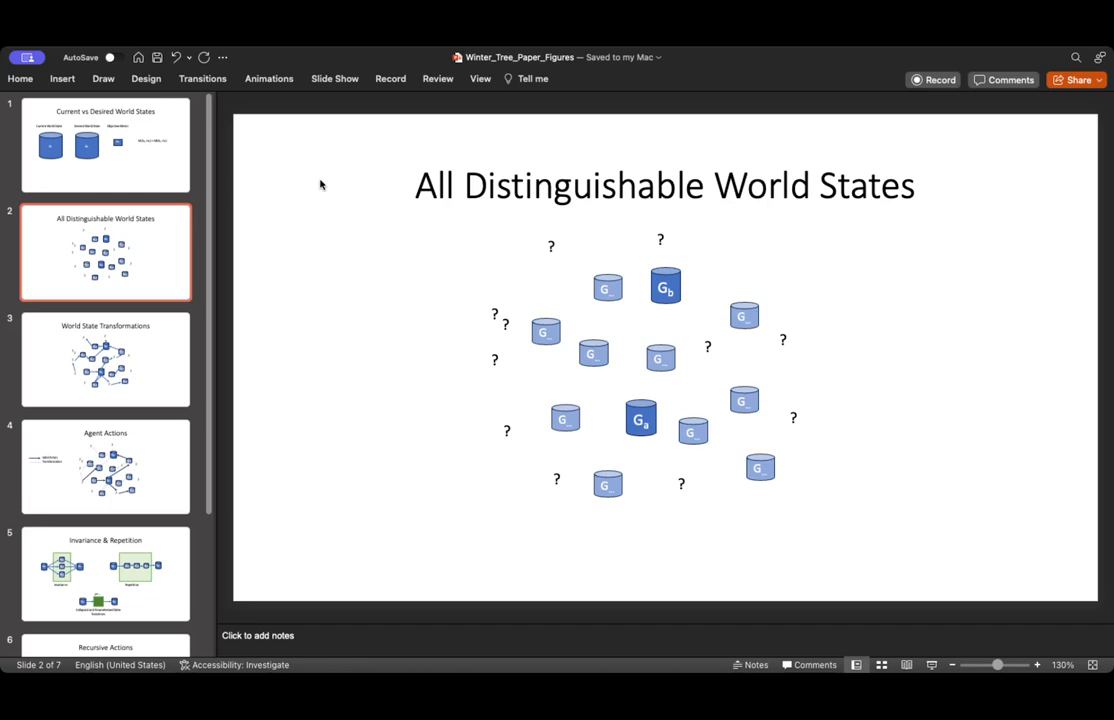
- Select the slide 3 thumbnail to display 'World State Transformations'
click(105, 359)
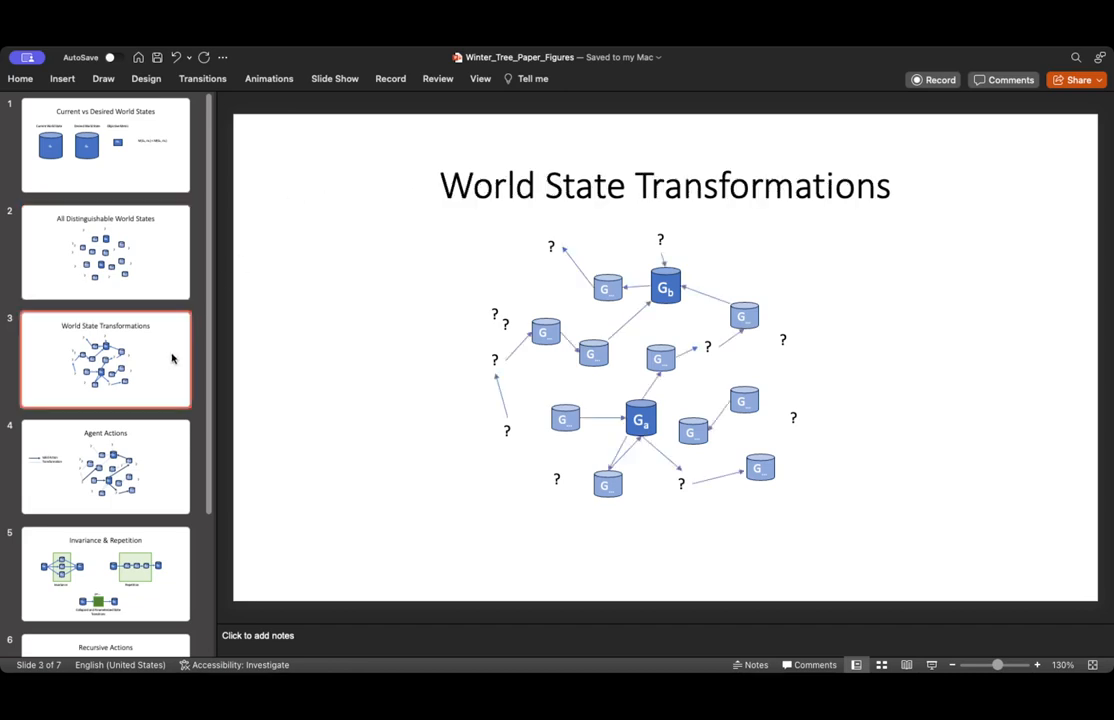
mouse_move(860, 318)
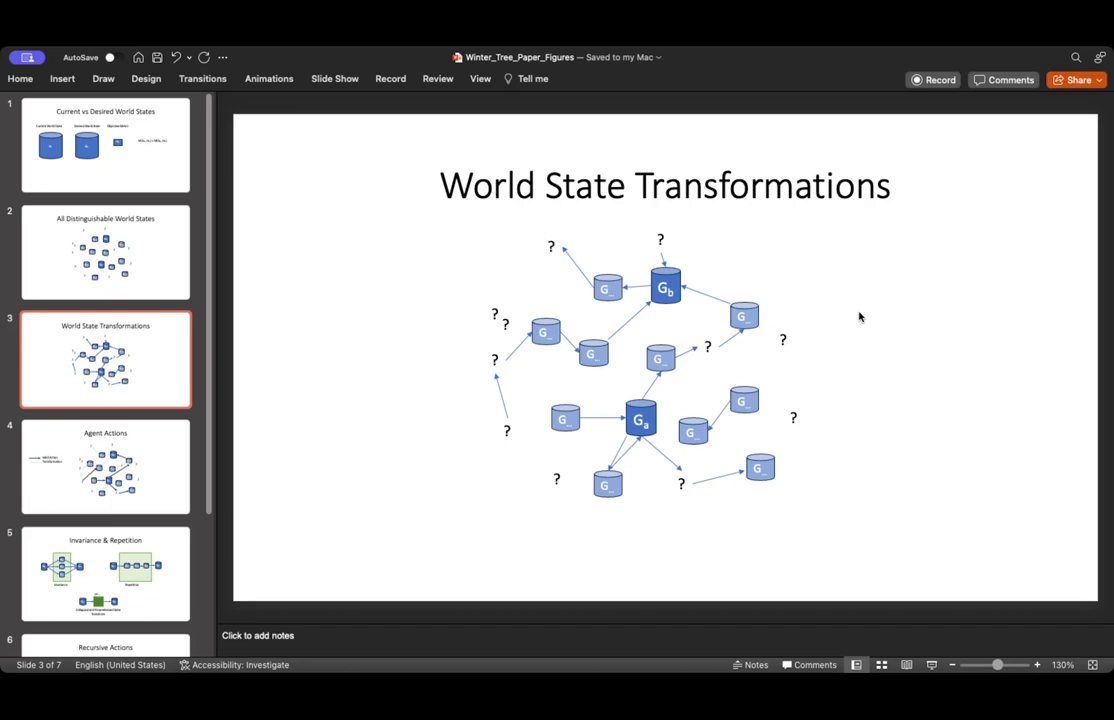
- Select the slide 4 thumbnail to display 'Agent Actions' with its legend
click(105, 467)
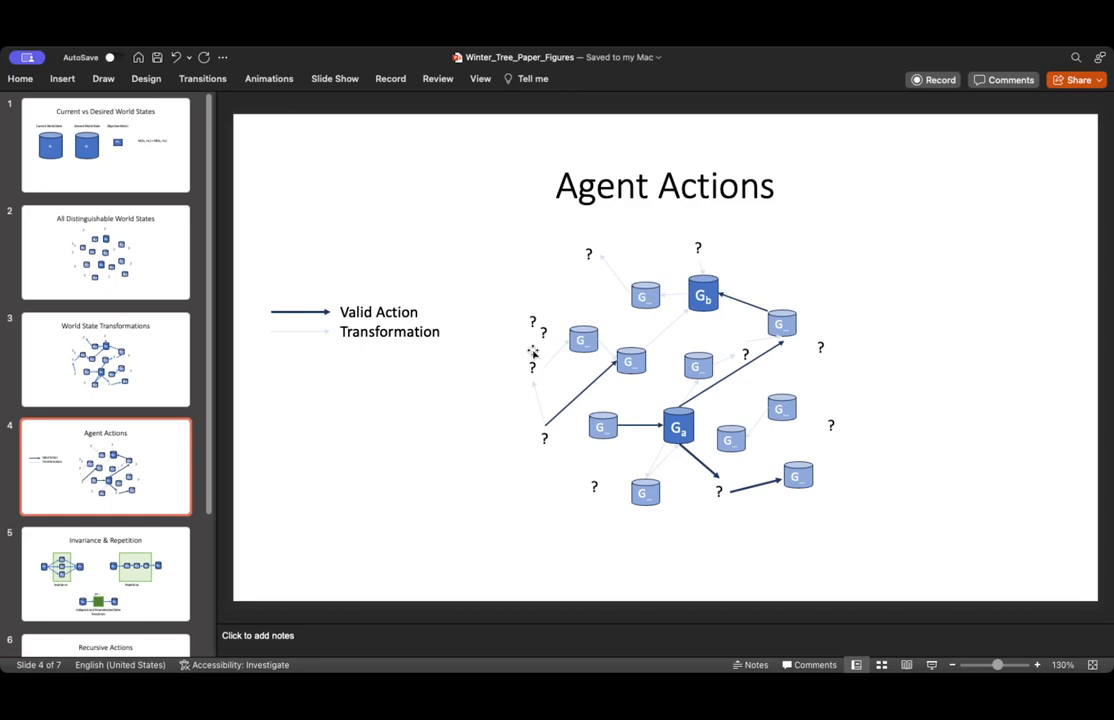
mouse_move(785, 291)
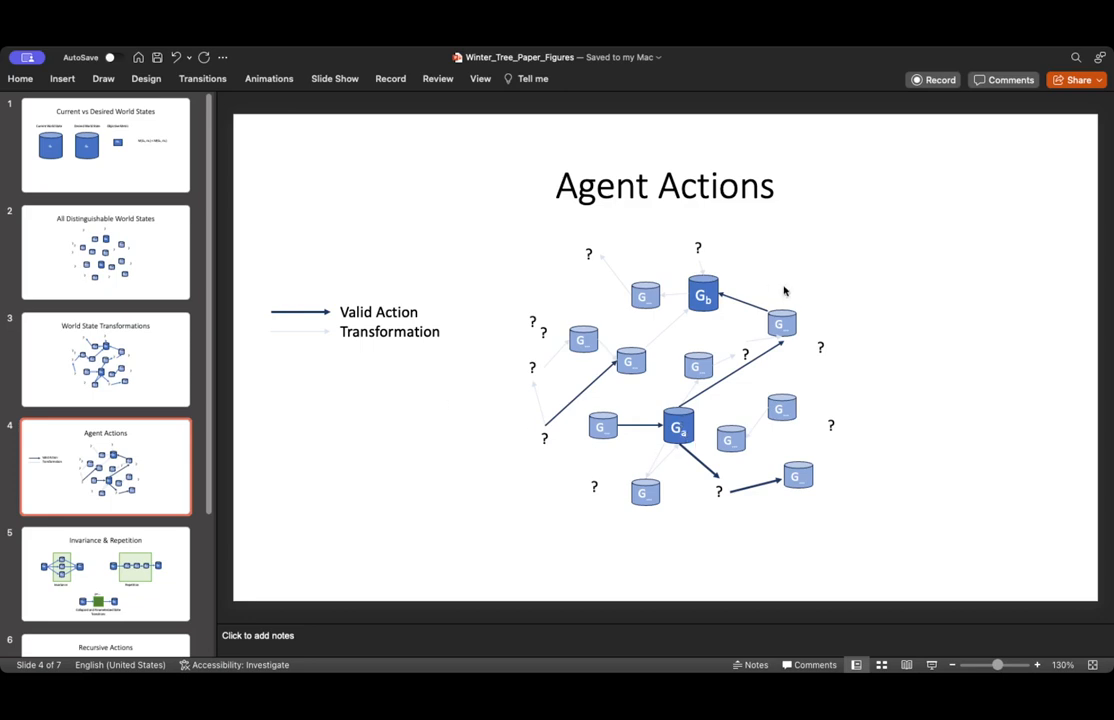
mouse_move(770, 300)
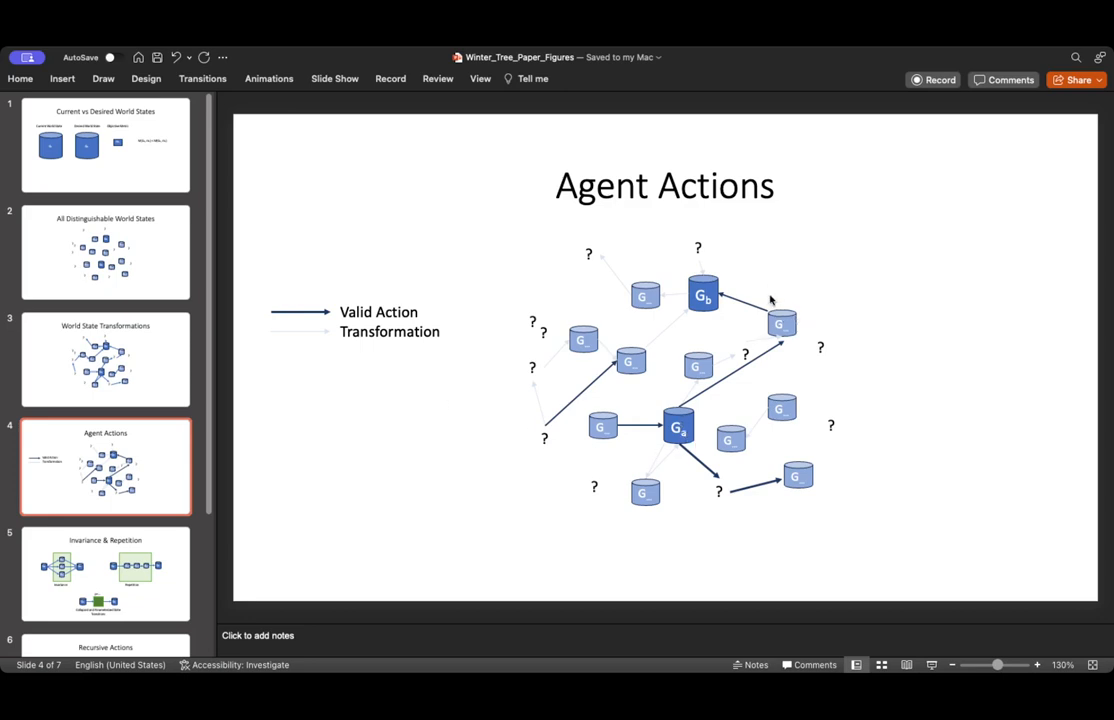
mouse_move(690, 295)
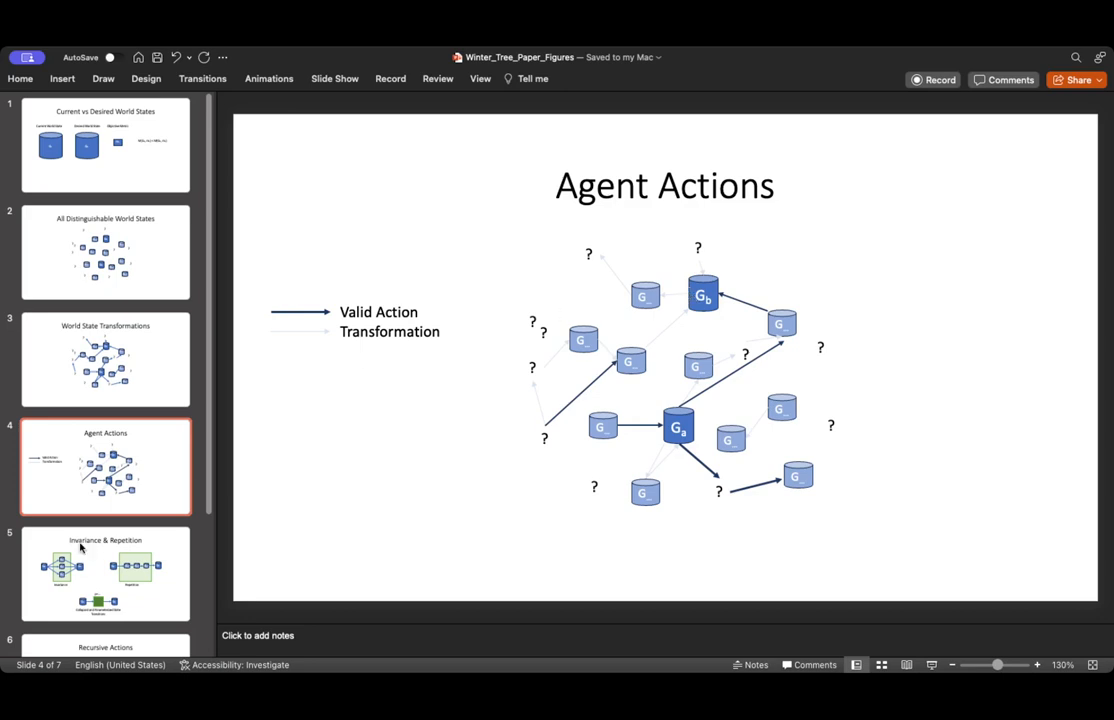
- Select the slide 5 thumbnail to display 'Invariance & Repetition'
click(105, 573)
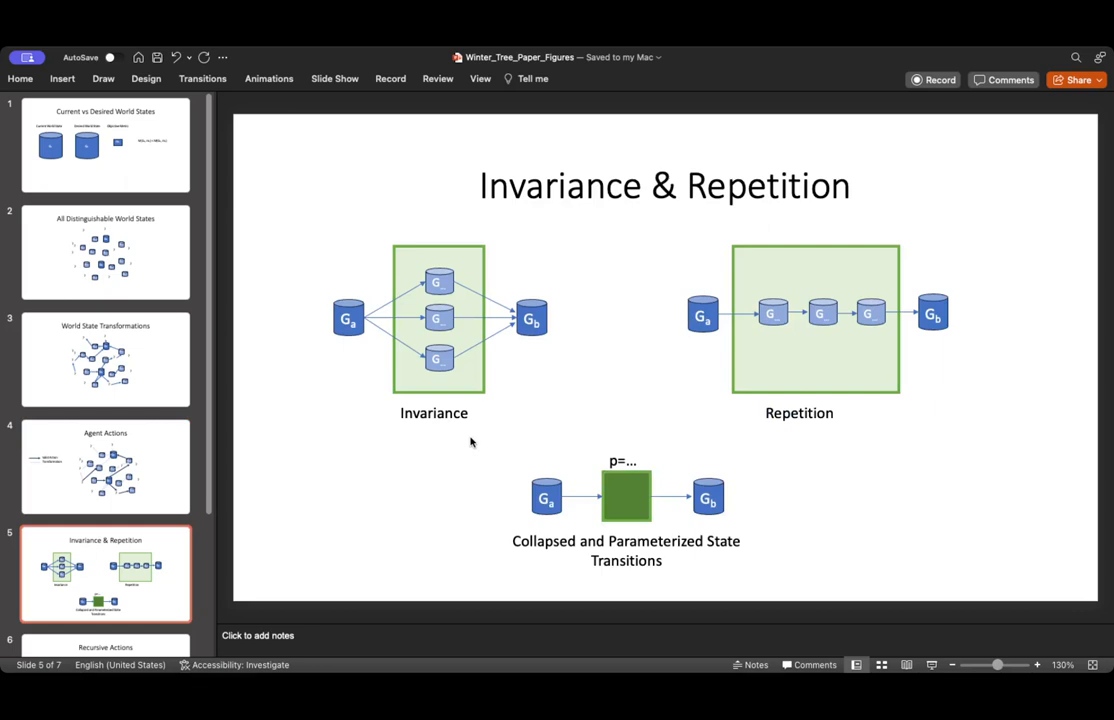
mouse_move(936, 360)
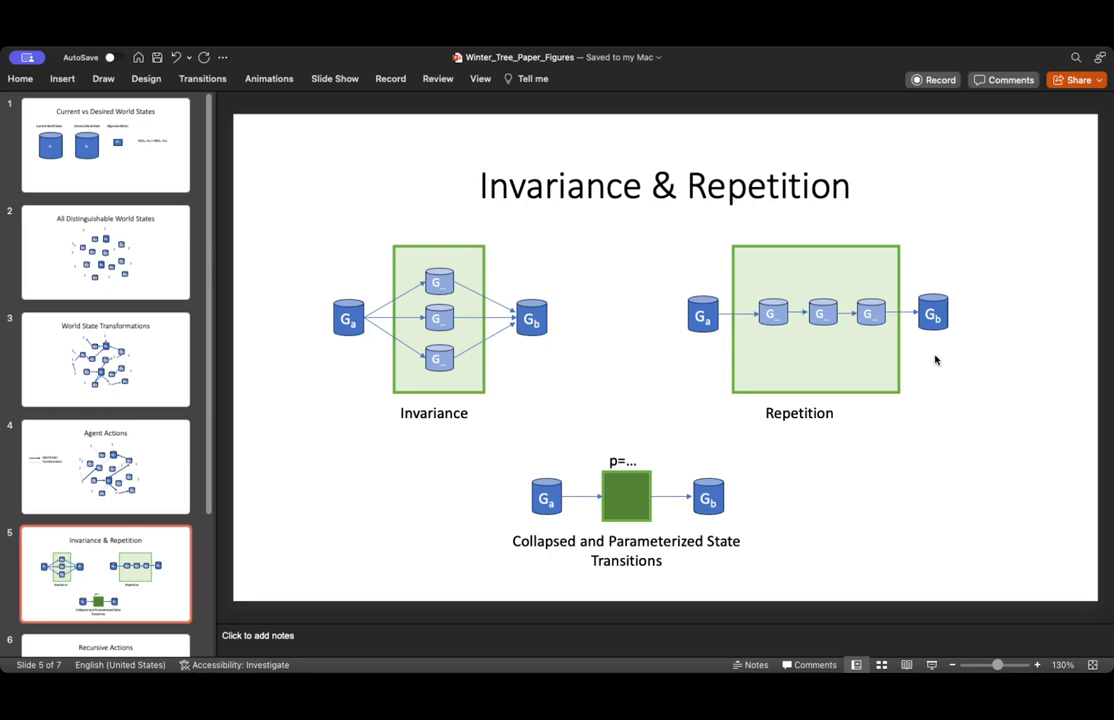
- Scroll the slide pane down toward the slide 6 'Recursive Actions' thumbnail
scroll(down, 3)
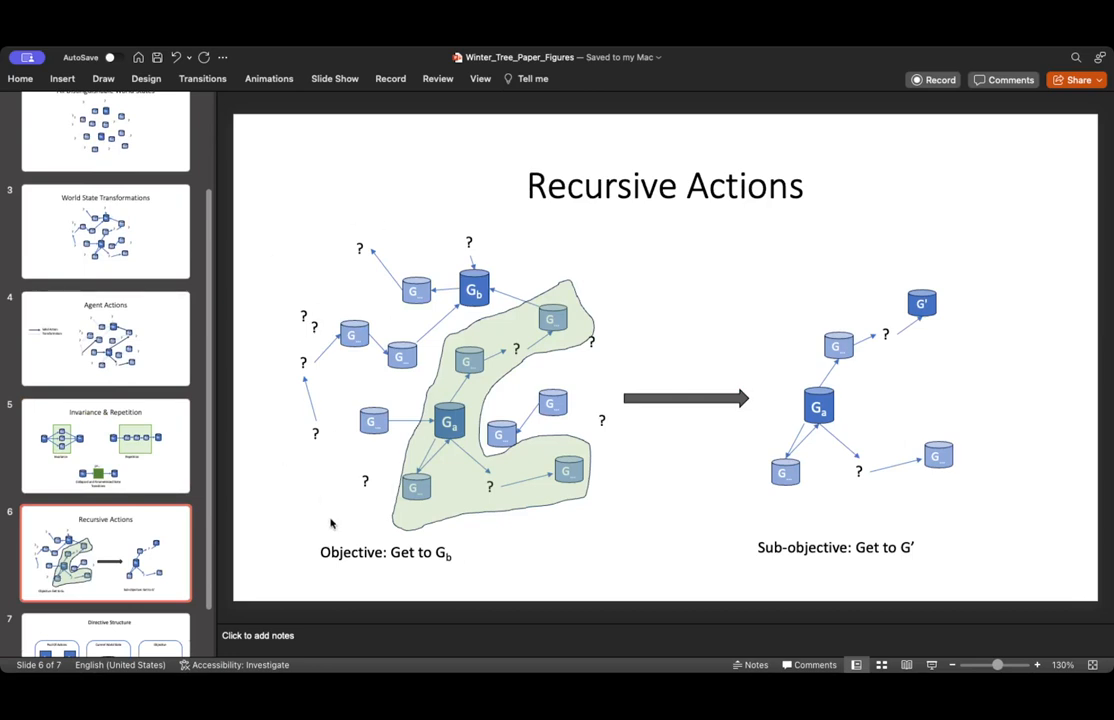
mouse_move(327, 418)
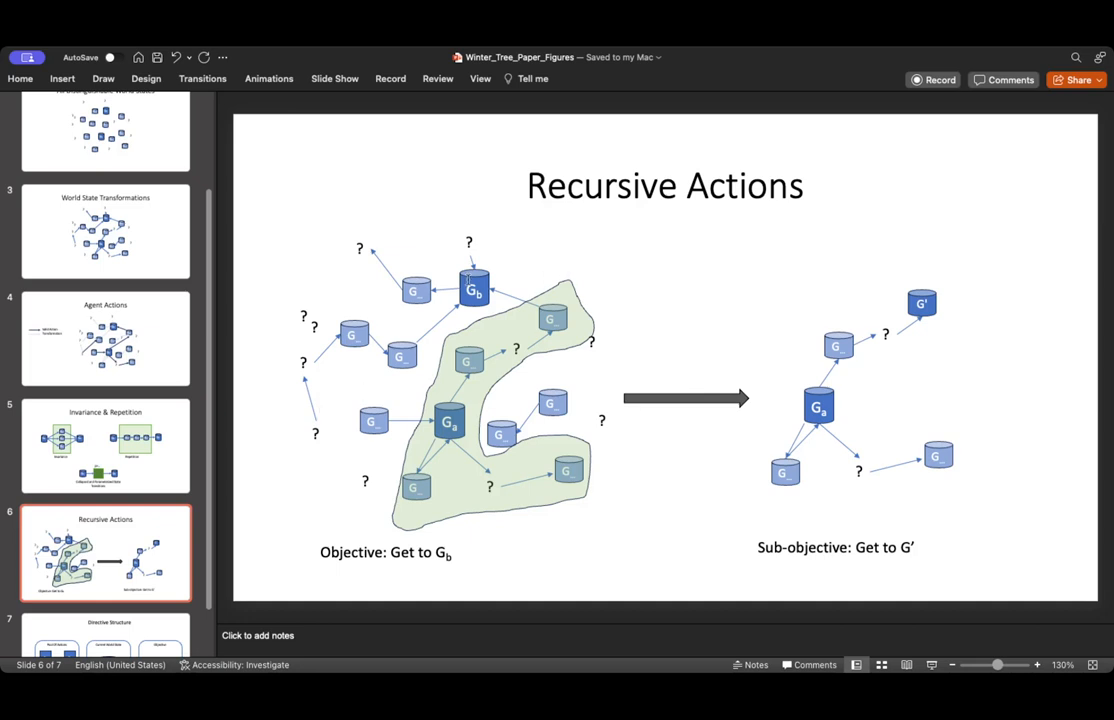
mouse_move(530, 312)
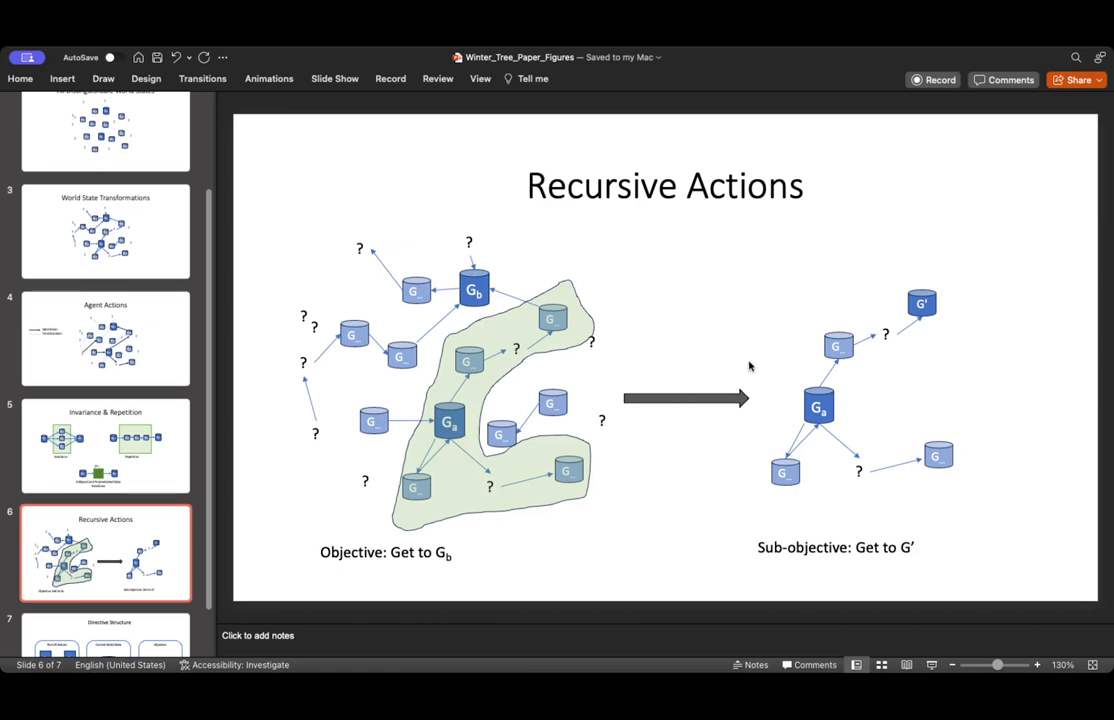
mouse_move(753, 363)
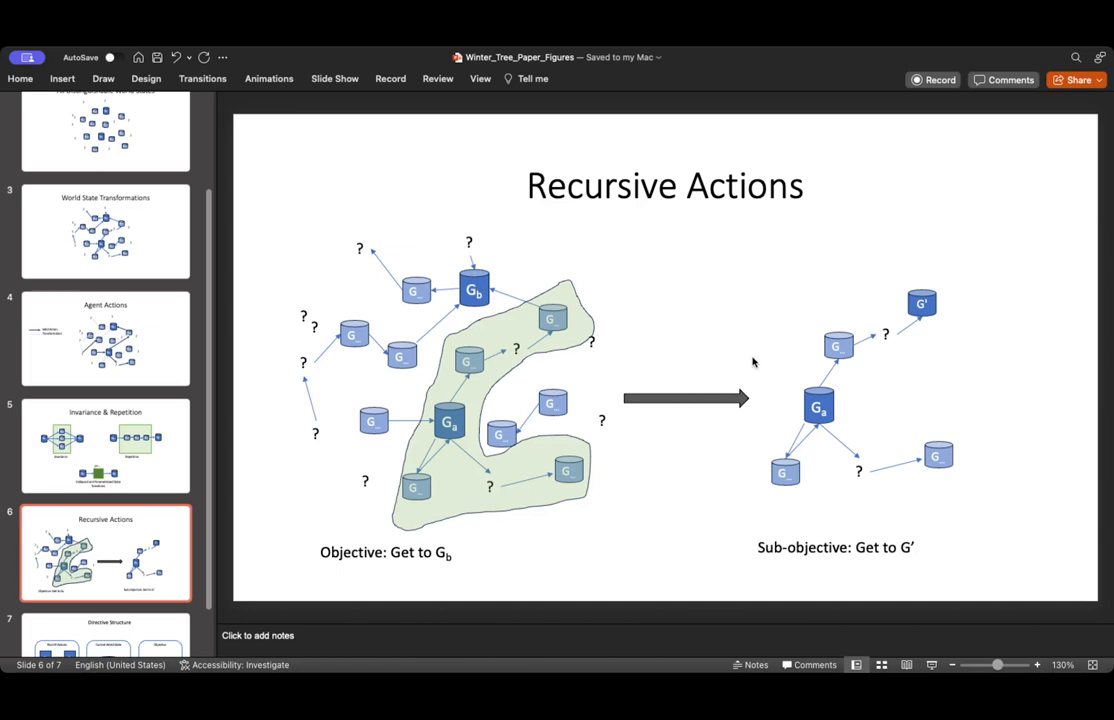
mouse_move(600, 337)
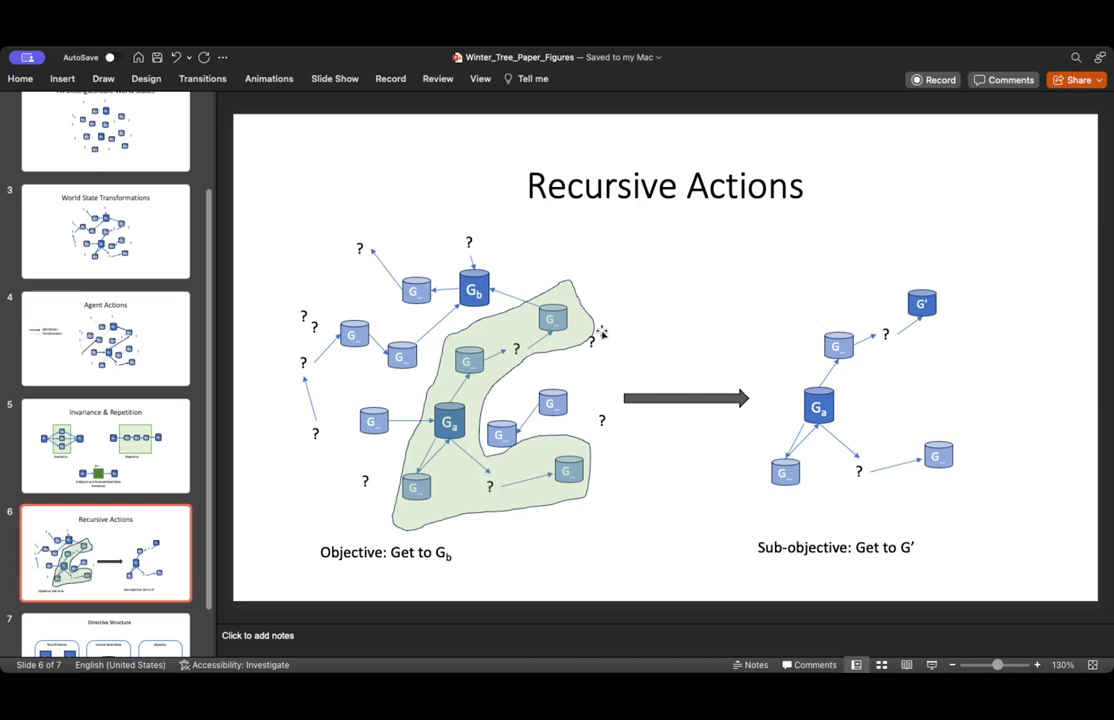
mouse_move(905, 298)
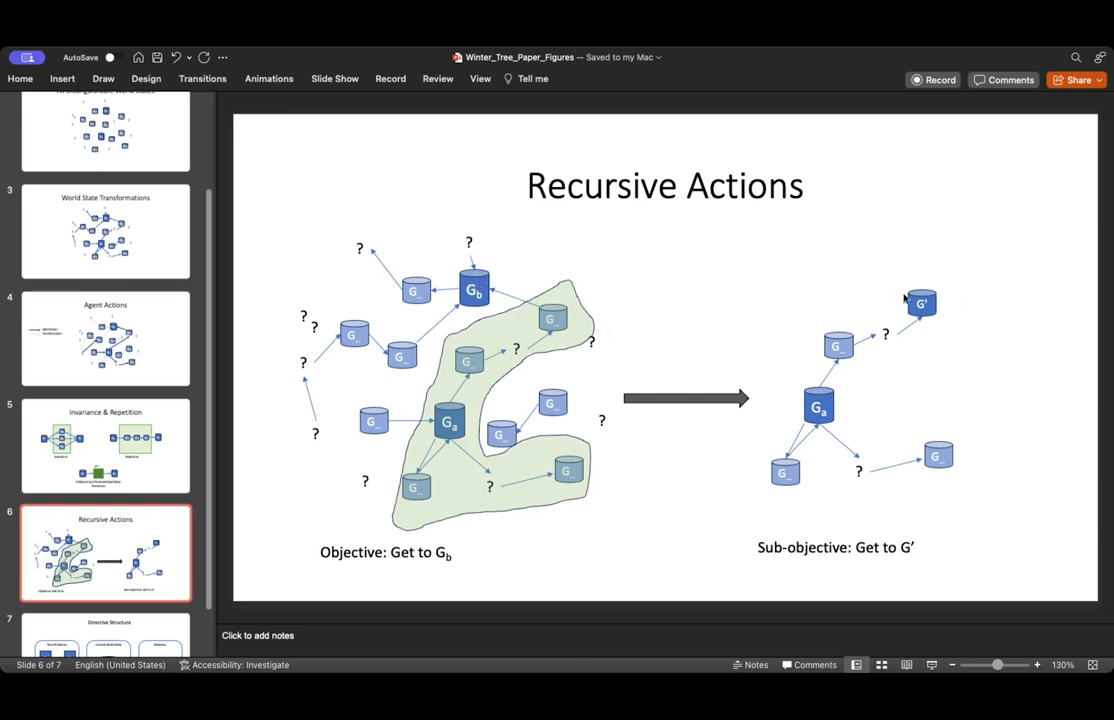
mouse_move(937, 305)
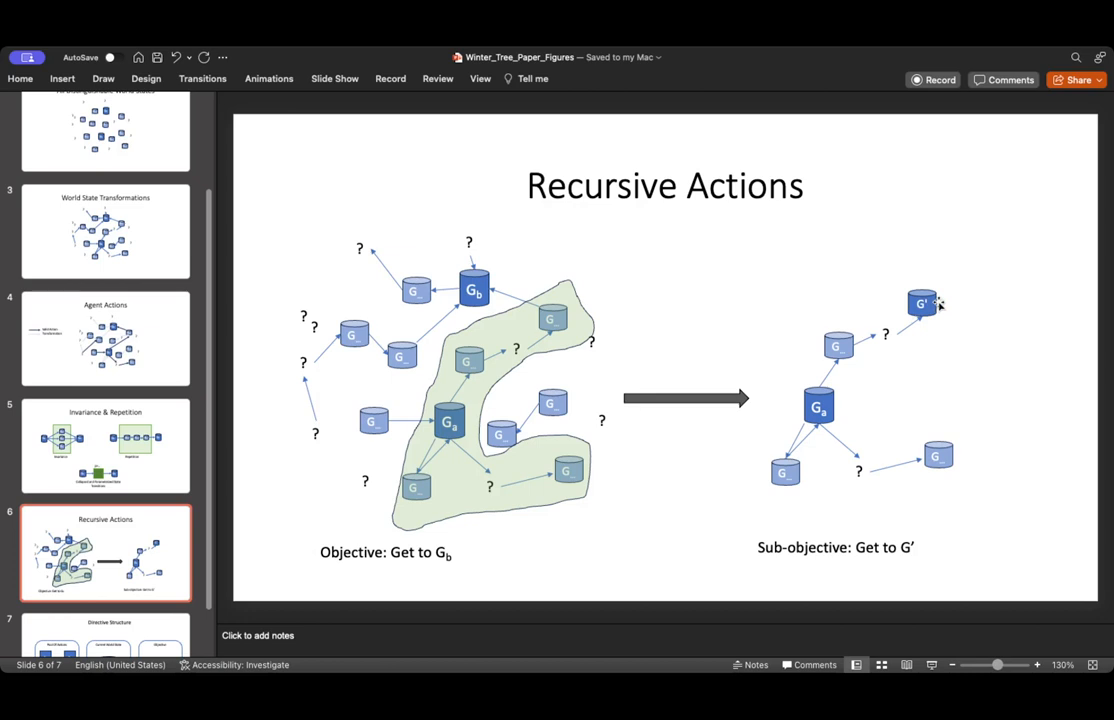
mouse_move(881, 445)
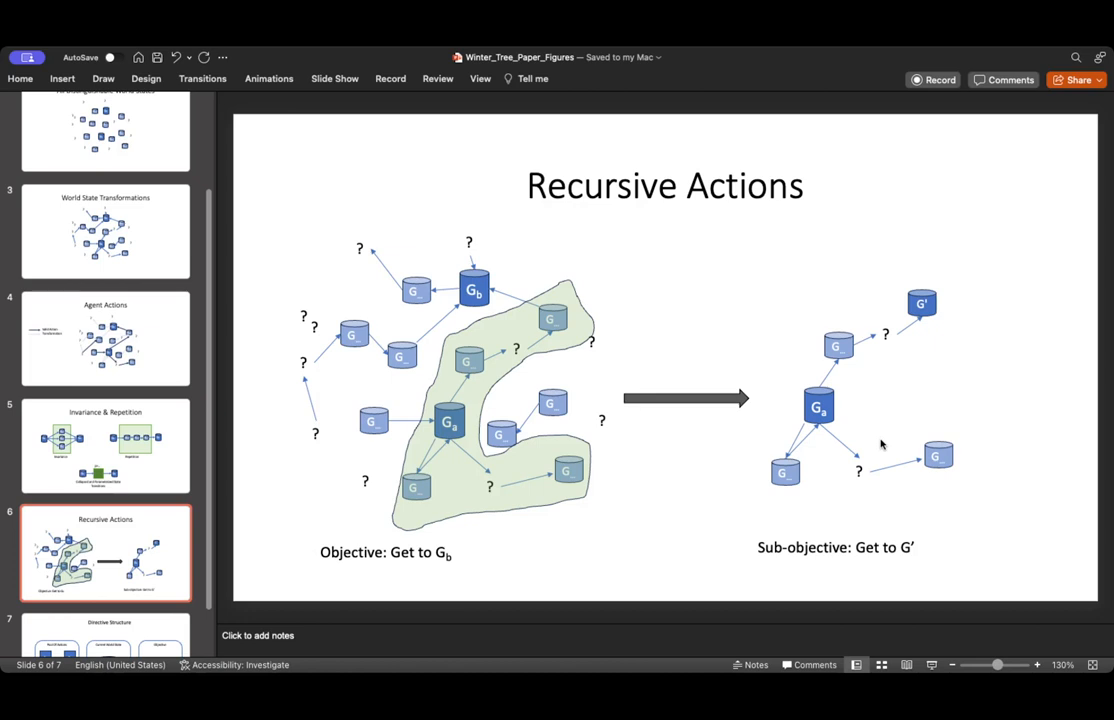
mouse_move(425, 368)
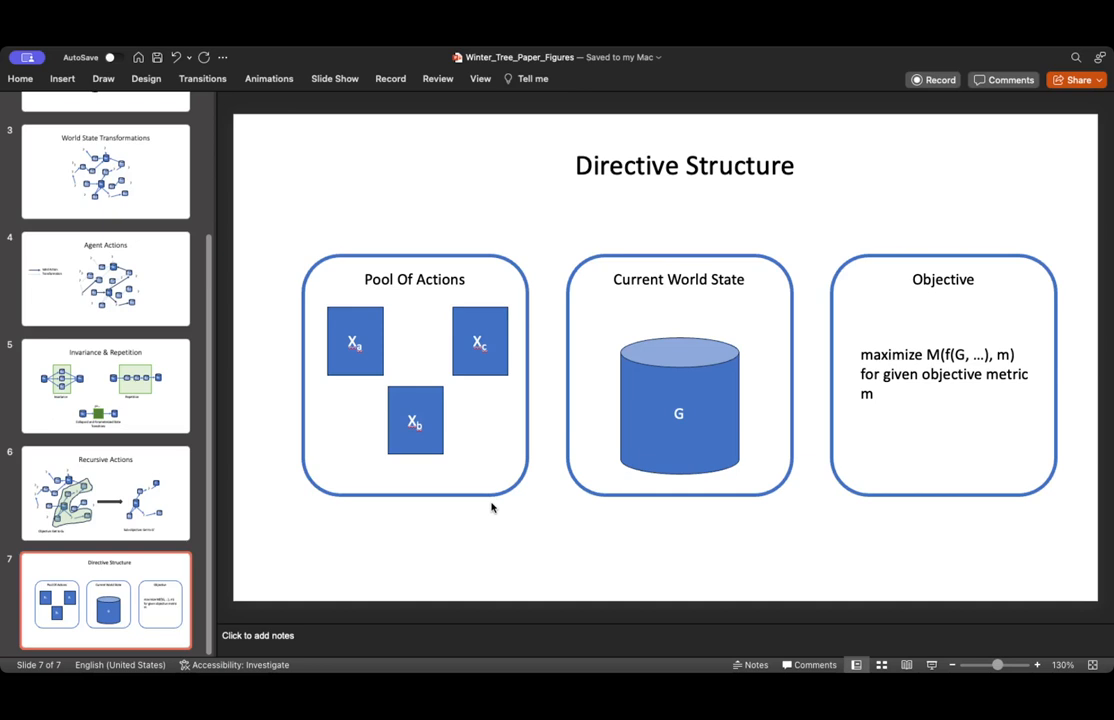
mouse_move(491, 508)
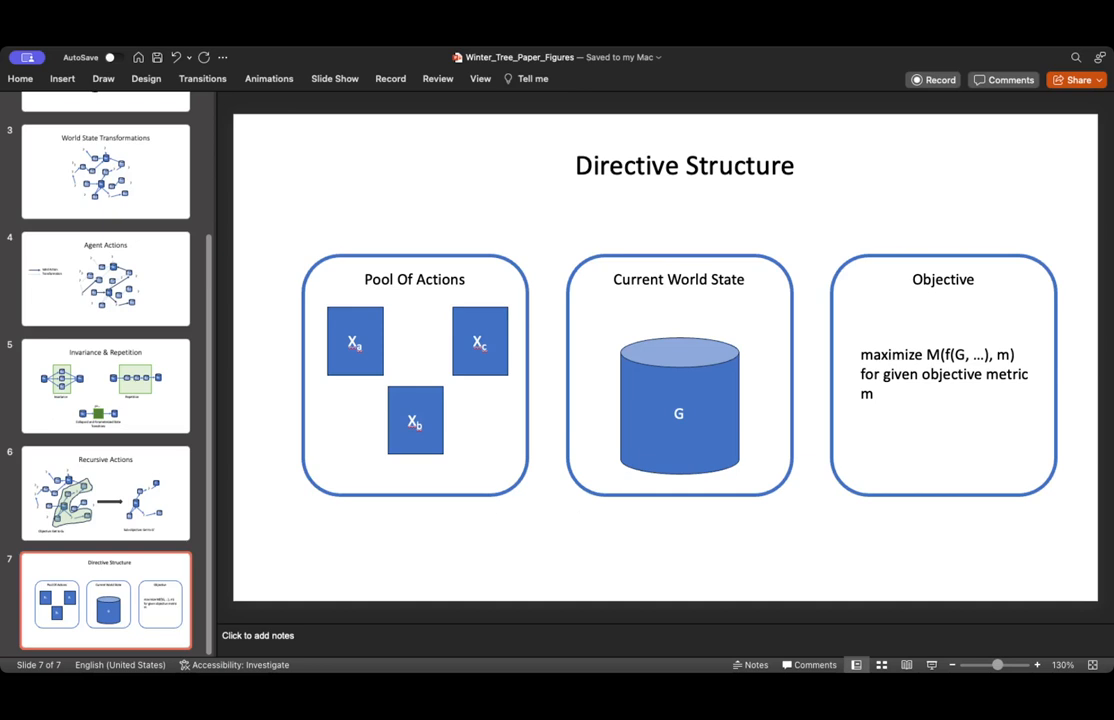